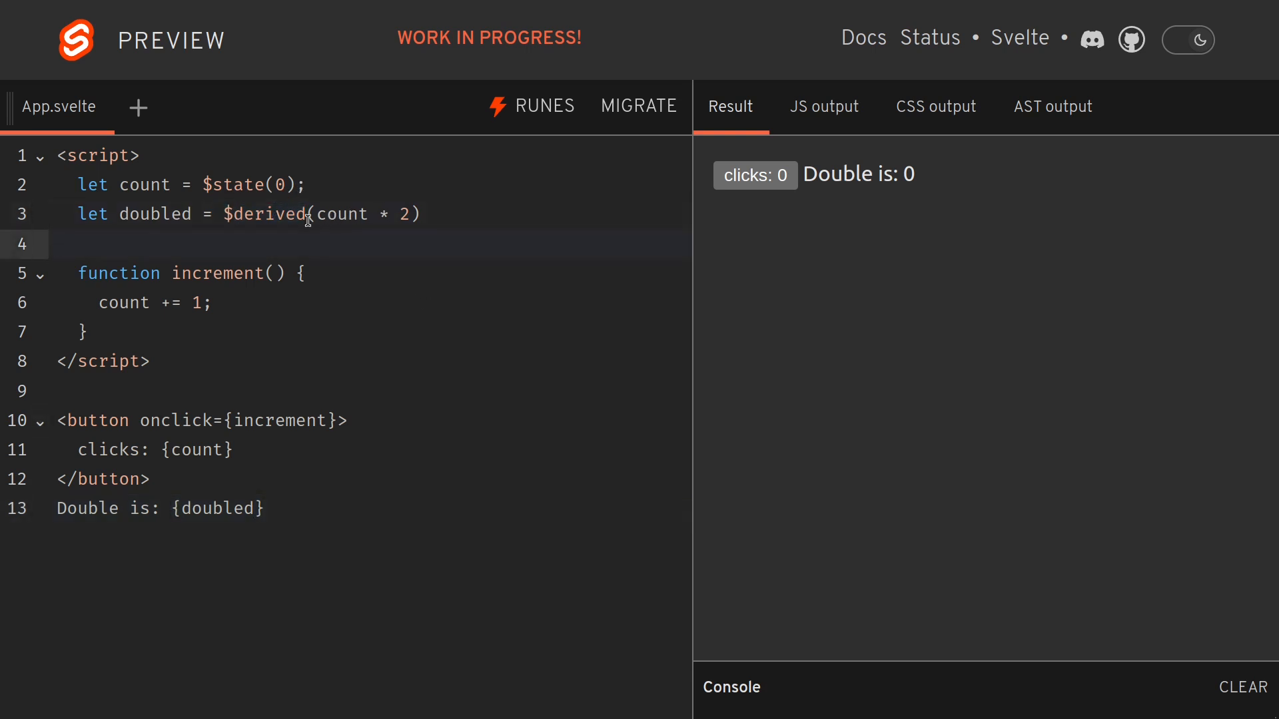
# Highlight every use of the count variable in the starter counter
pyautogui.doubleClick(144, 184)
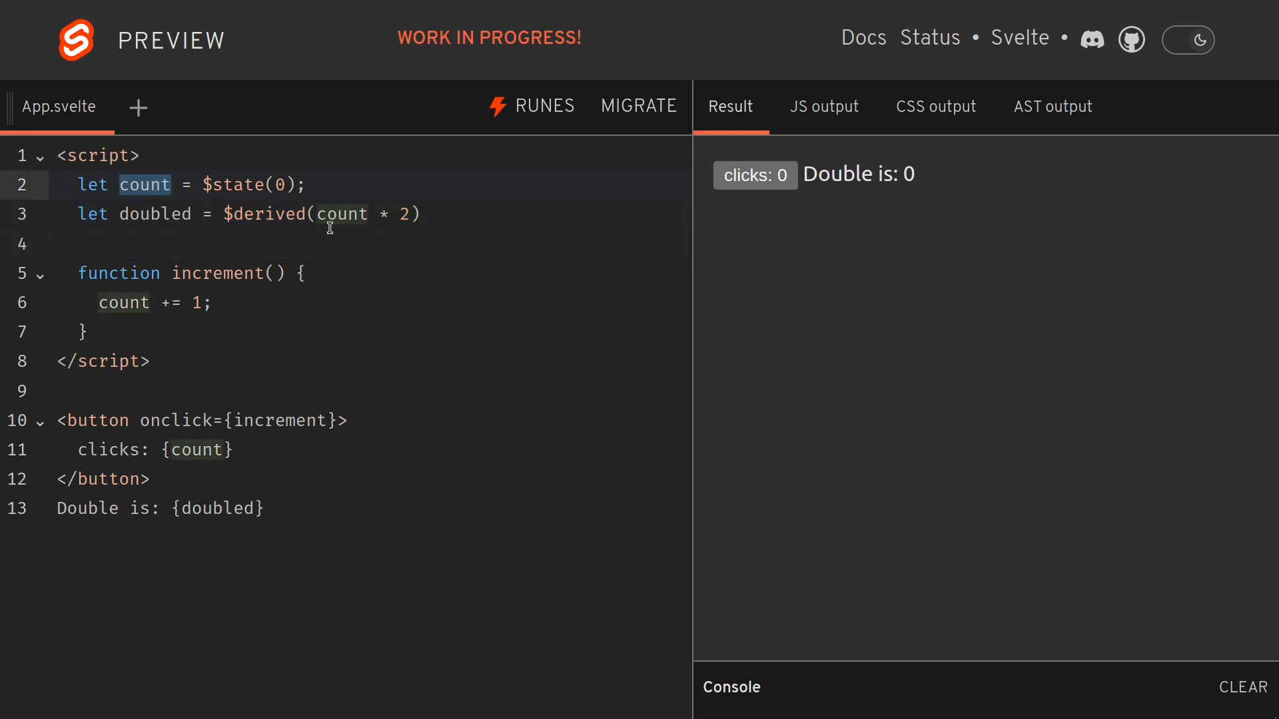
pyautogui.moveTo(413, 334)
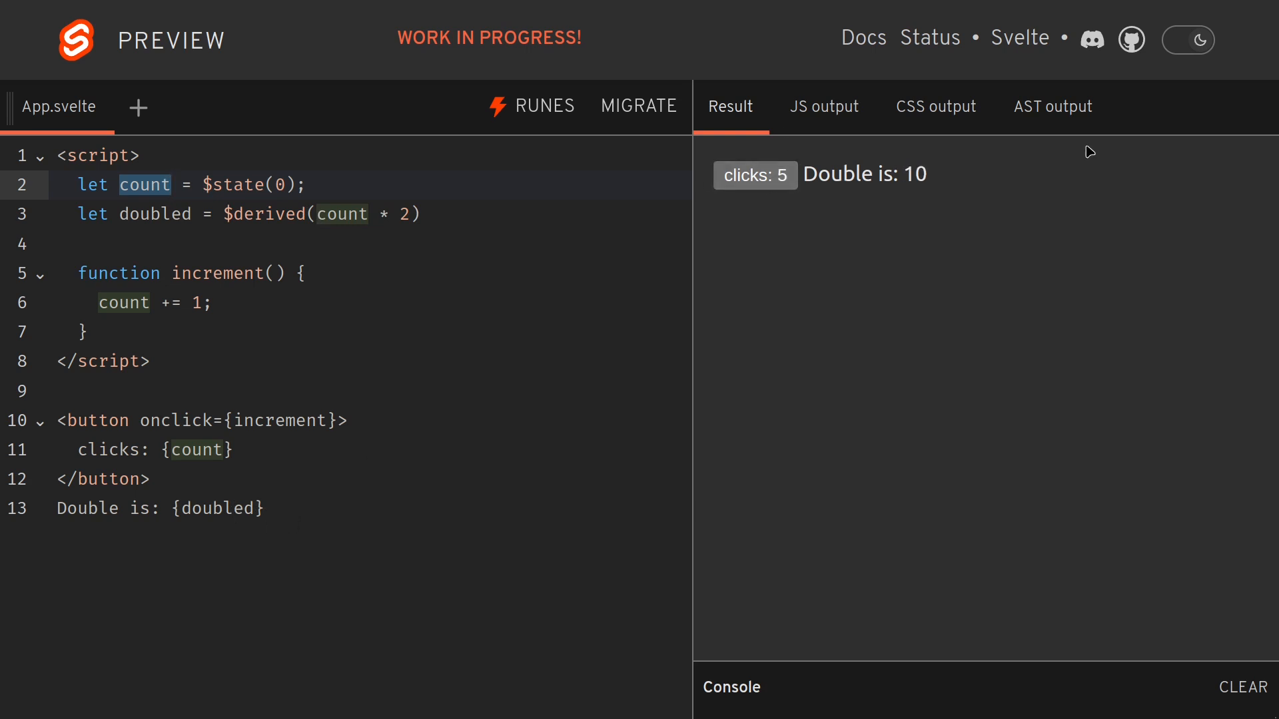
pyautogui.moveTo(499, 241)
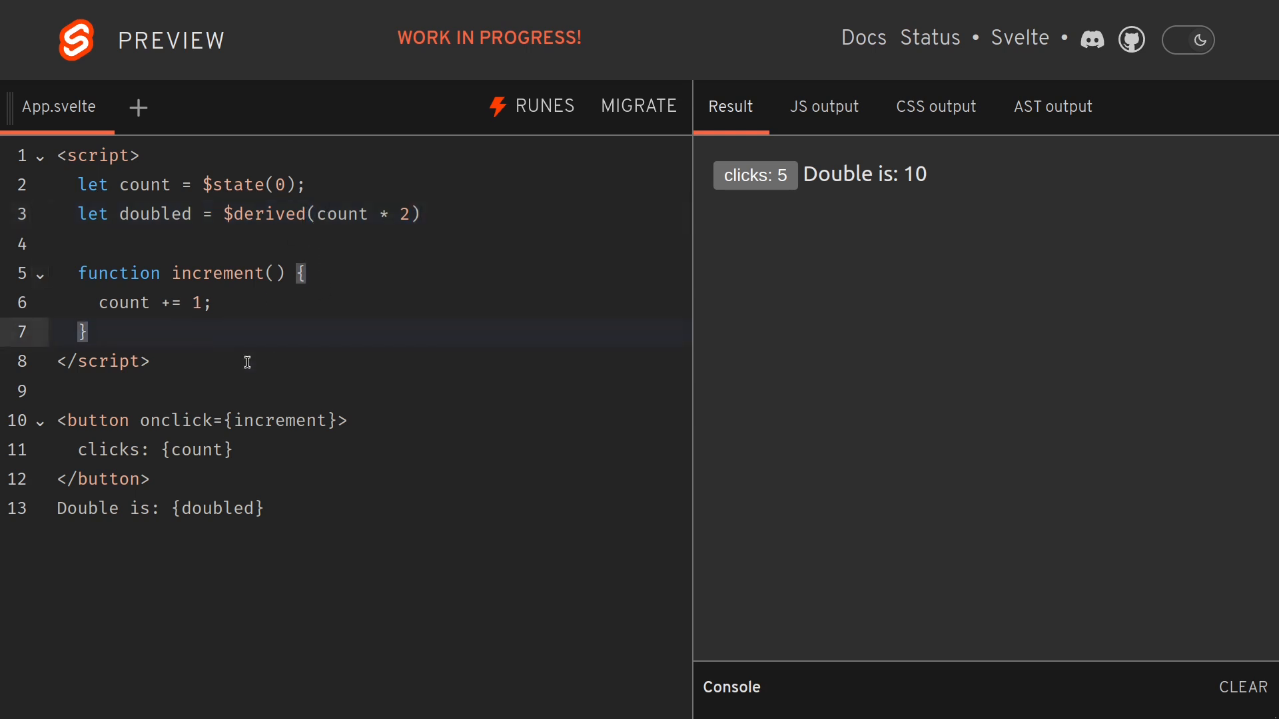
# Start an $eff rune after the increment function, then discard it leaving an empty line
pyautogui.write('$eff')
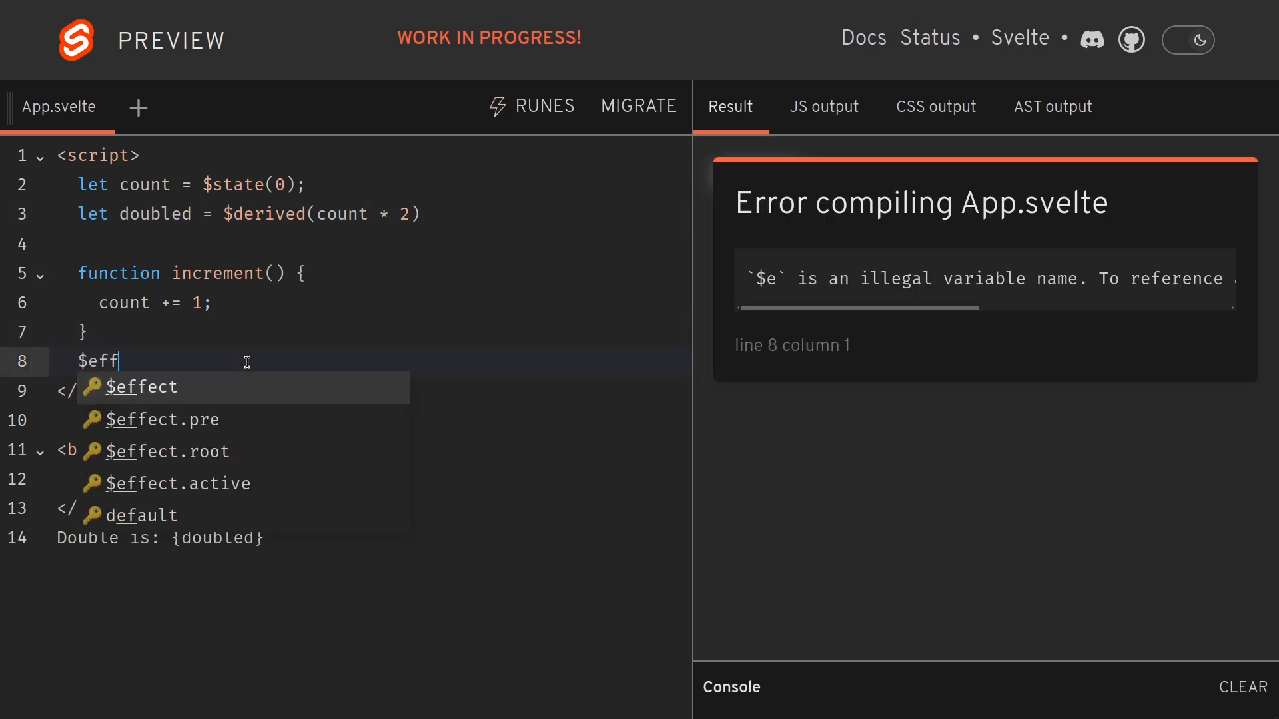
pyautogui.press('Backspace')
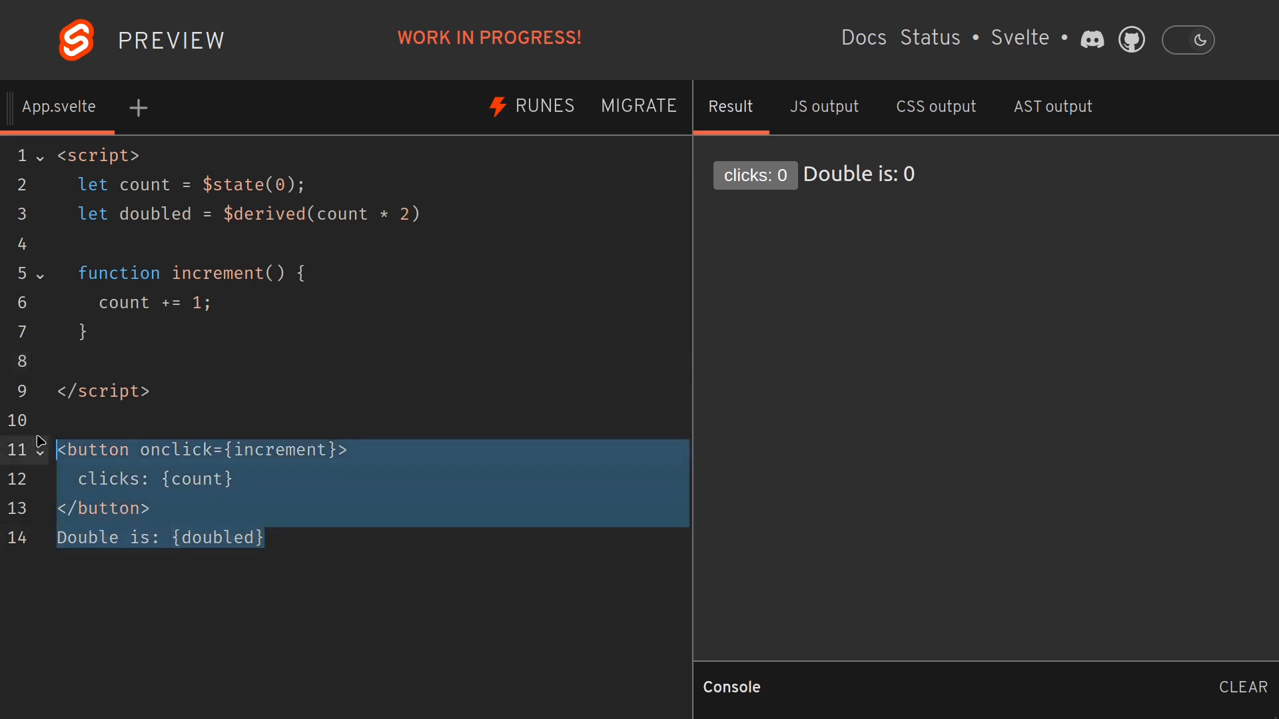
# Comment out the counter markup with Ctrl+/
pyautogui.press('Ctrl+/')
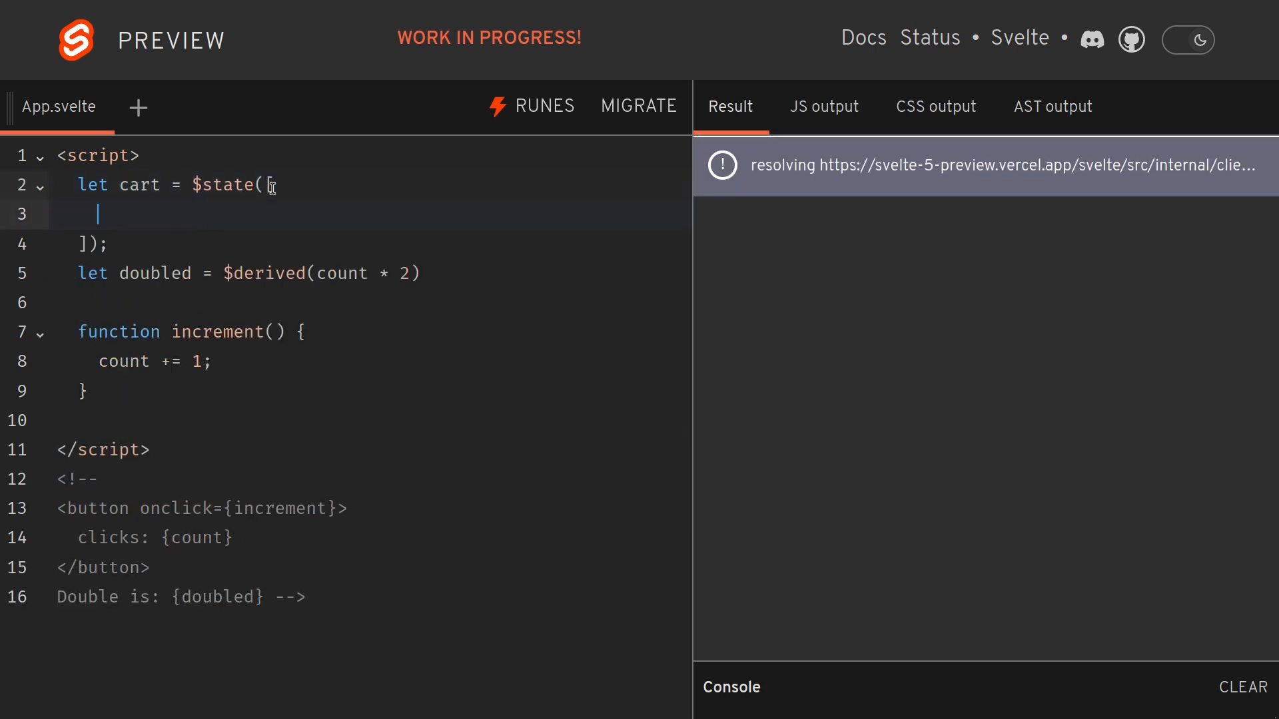
# Make cart a $state array holding apples with q 3 and oranges with q 5
pyautogui.write('{}')
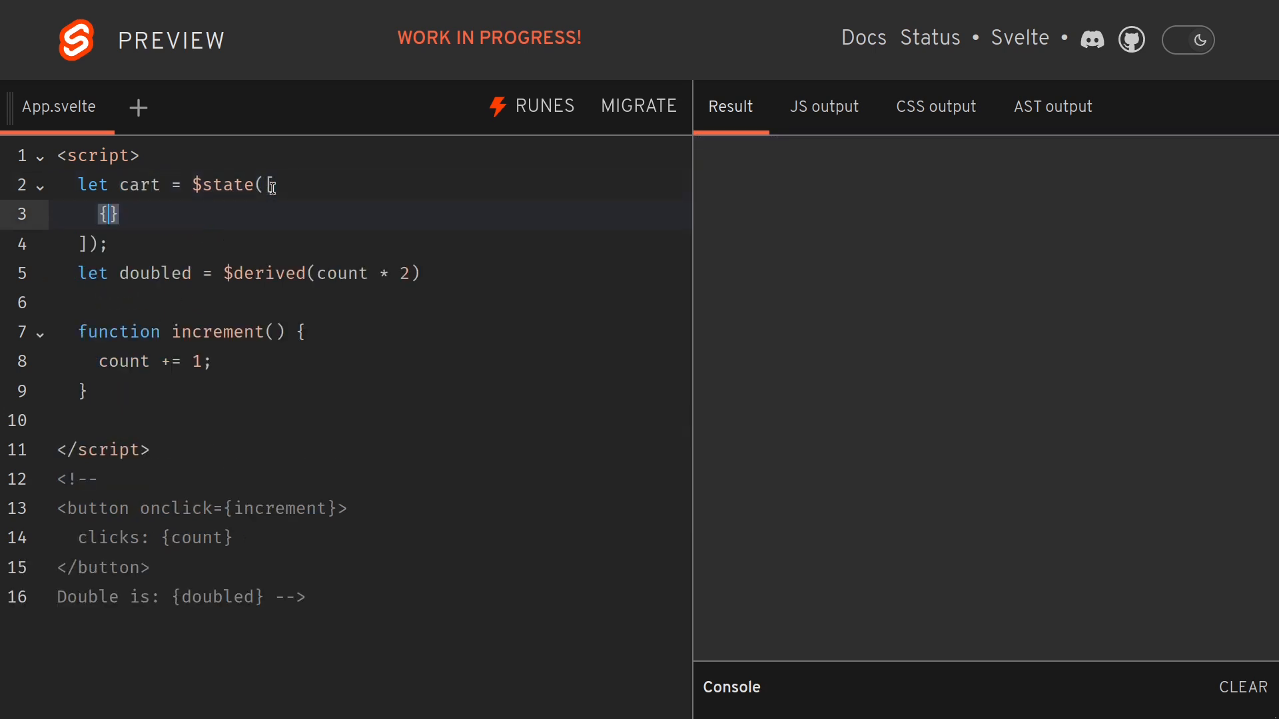
pyautogui.write('name: "apples",')
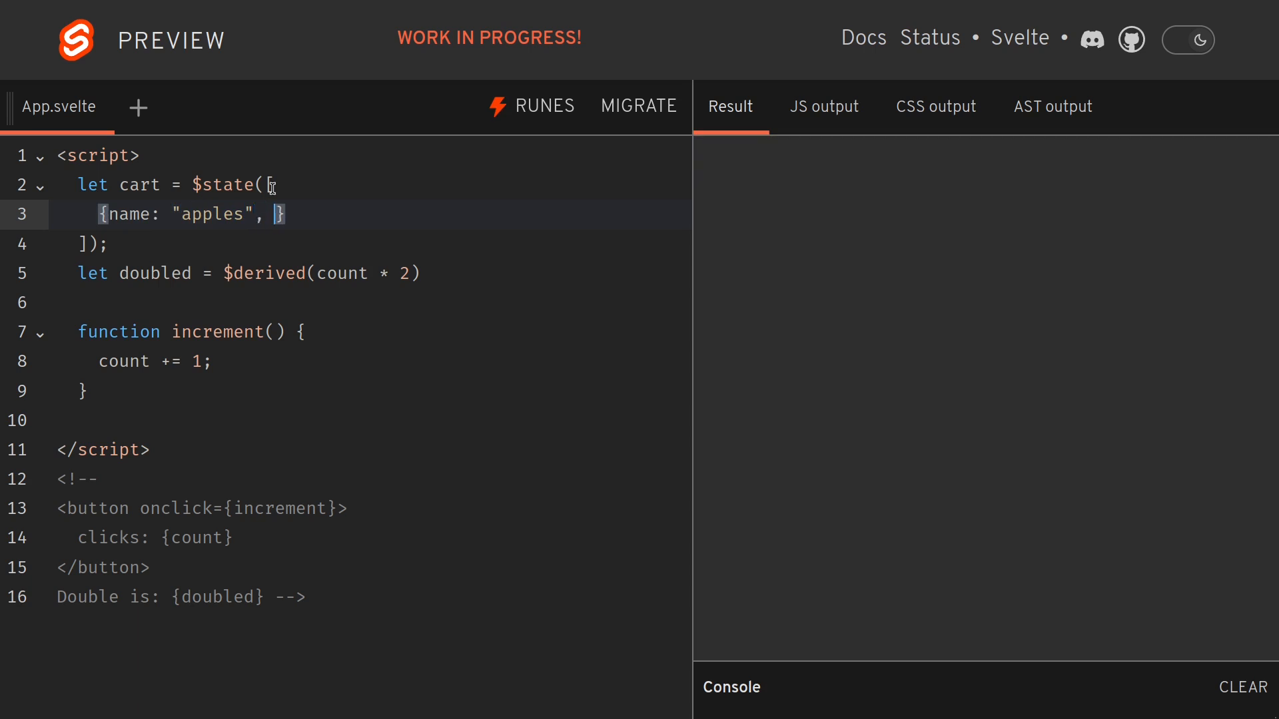
pyautogui.write('q:')
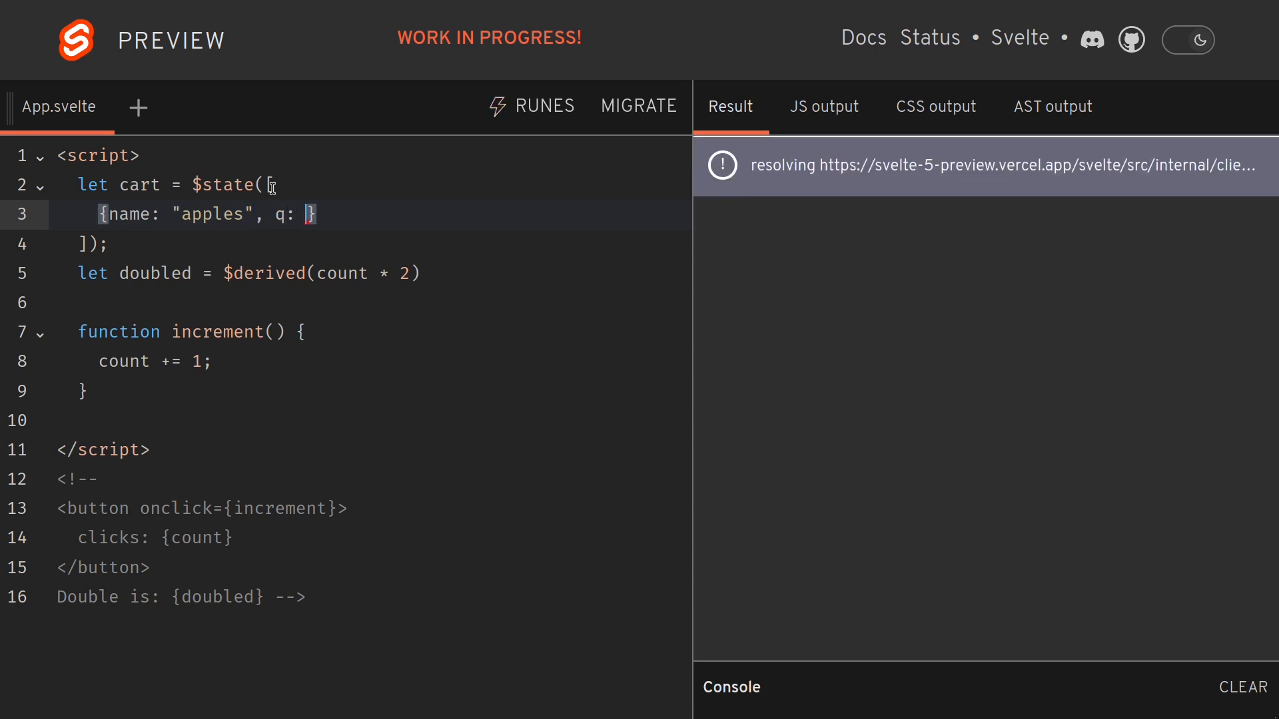
pyautogui.write('3},')
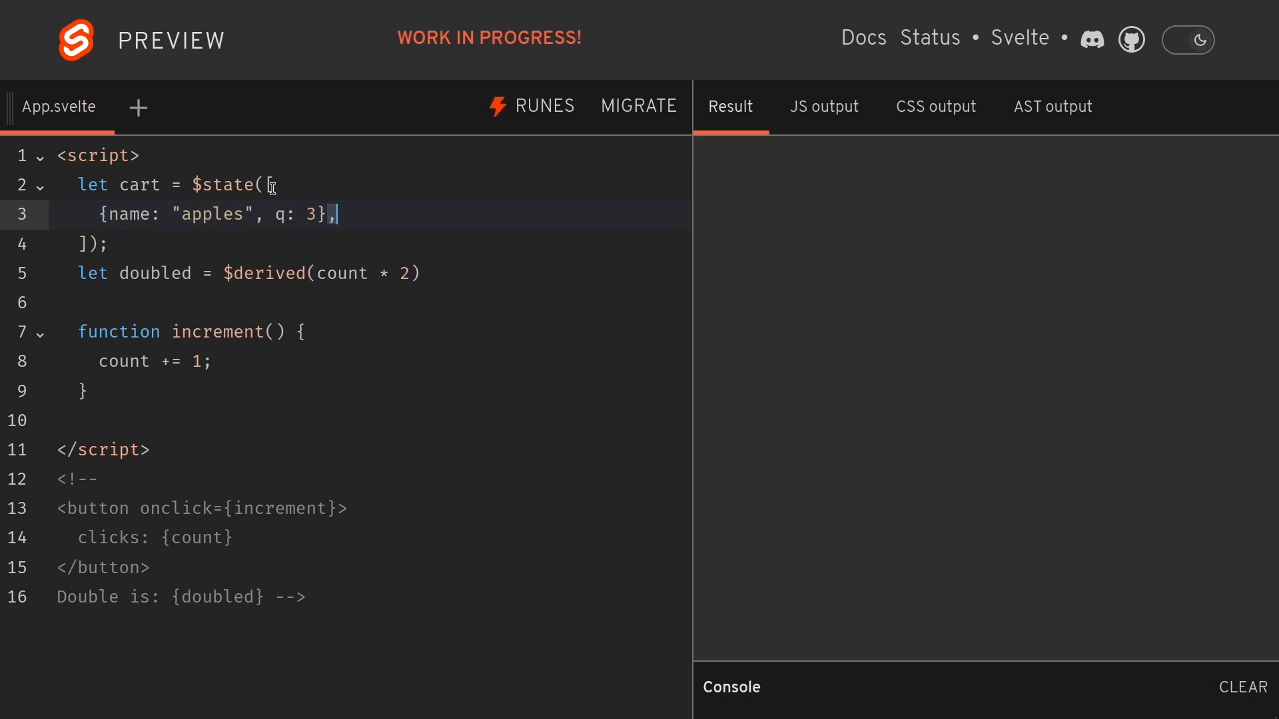
pyautogui.write('{nam}')
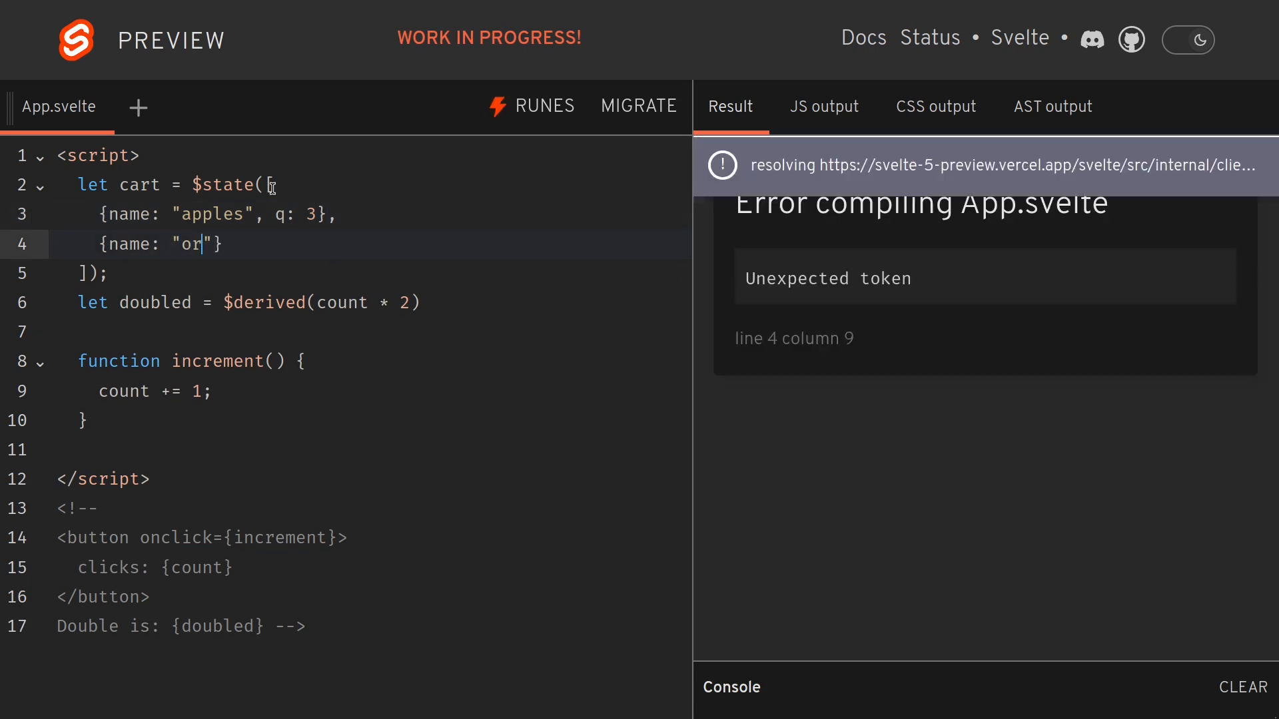
pyautogui.write('anges')
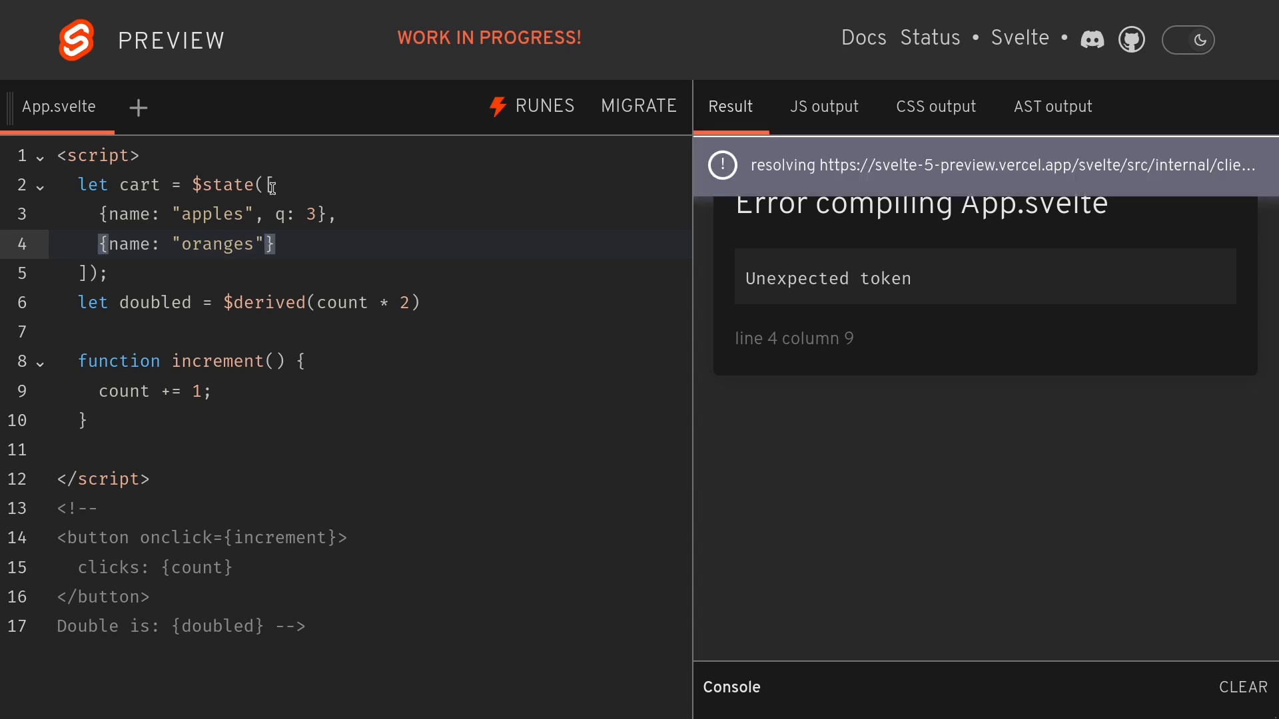
pyautogui.write(', q;')
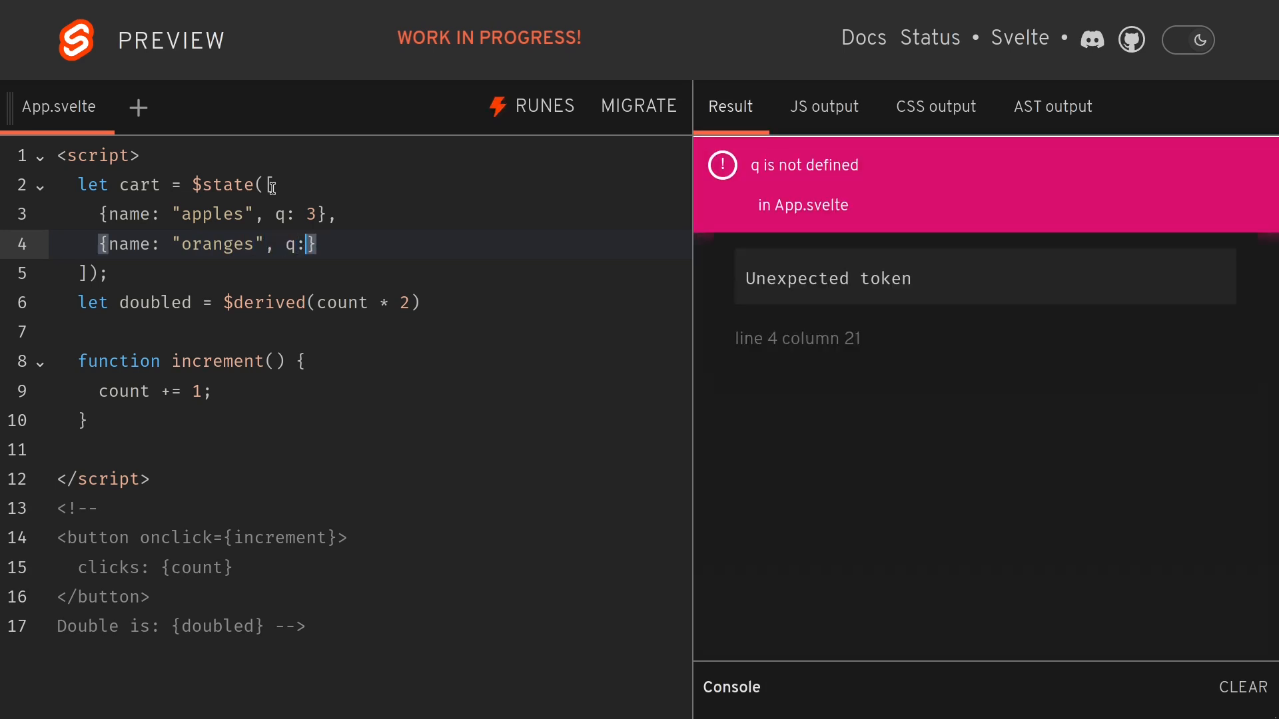
pyautogui.write('5')
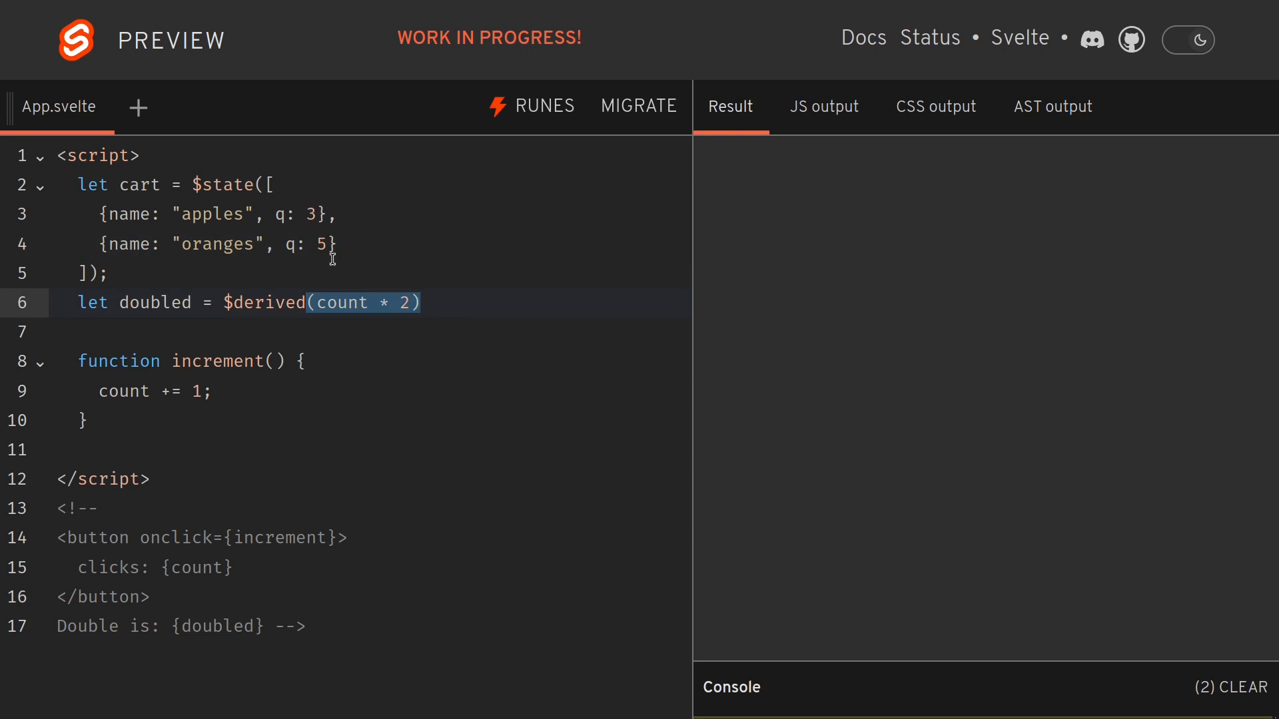
pyautogui.moveTo(522, 300)
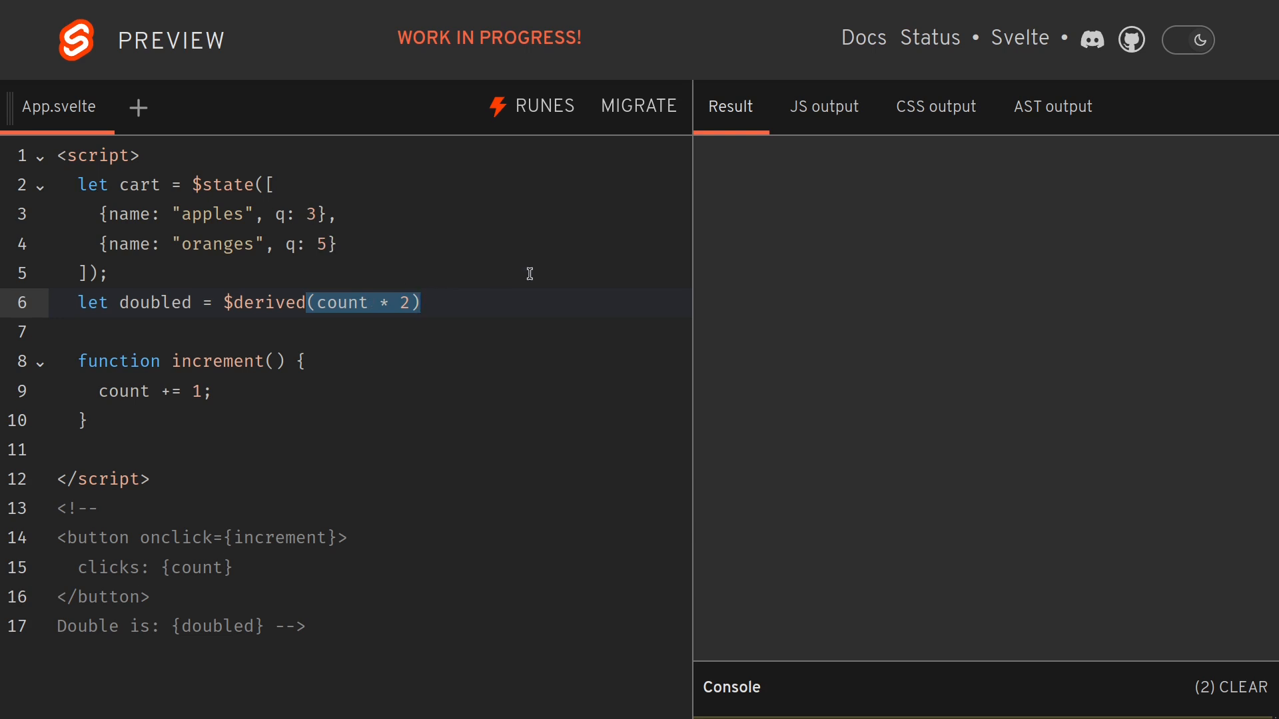
# Switch the derived value to $derived.by wrapping an empty cart.reduce() call
pyautogui.write('.')
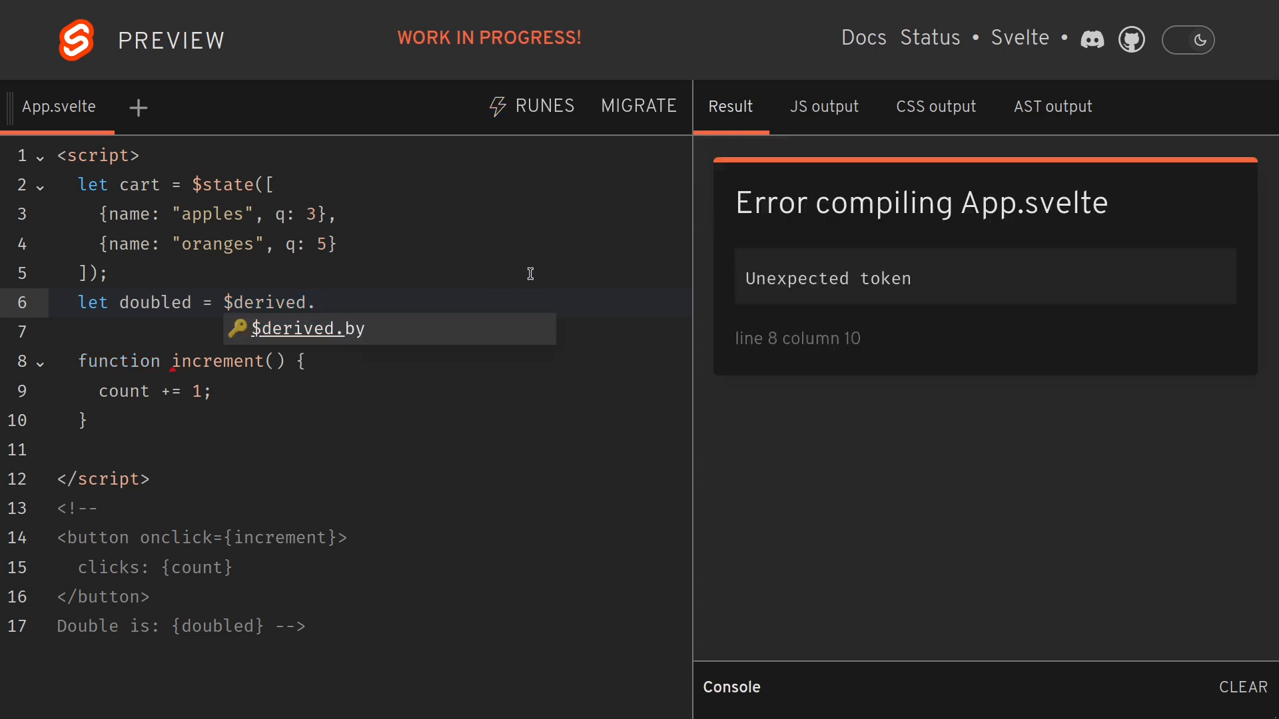
pyautogui.write('by(() => {')
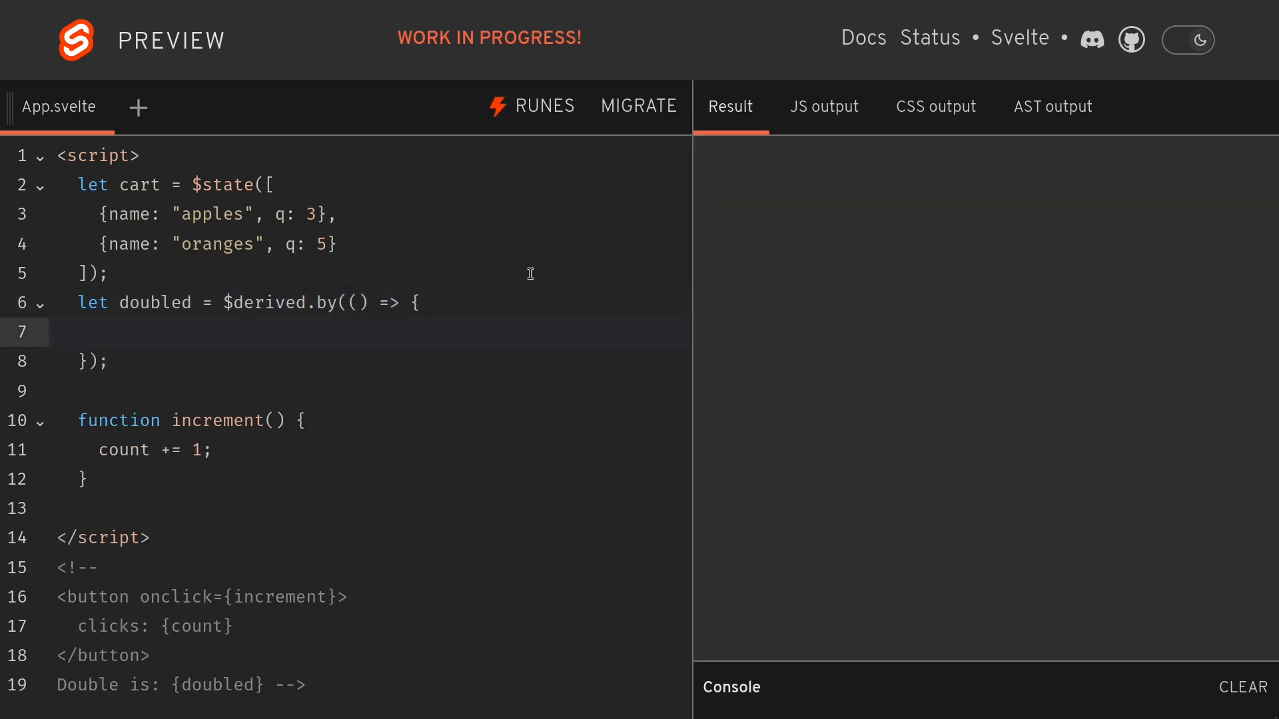
pyautogui.write('ca')
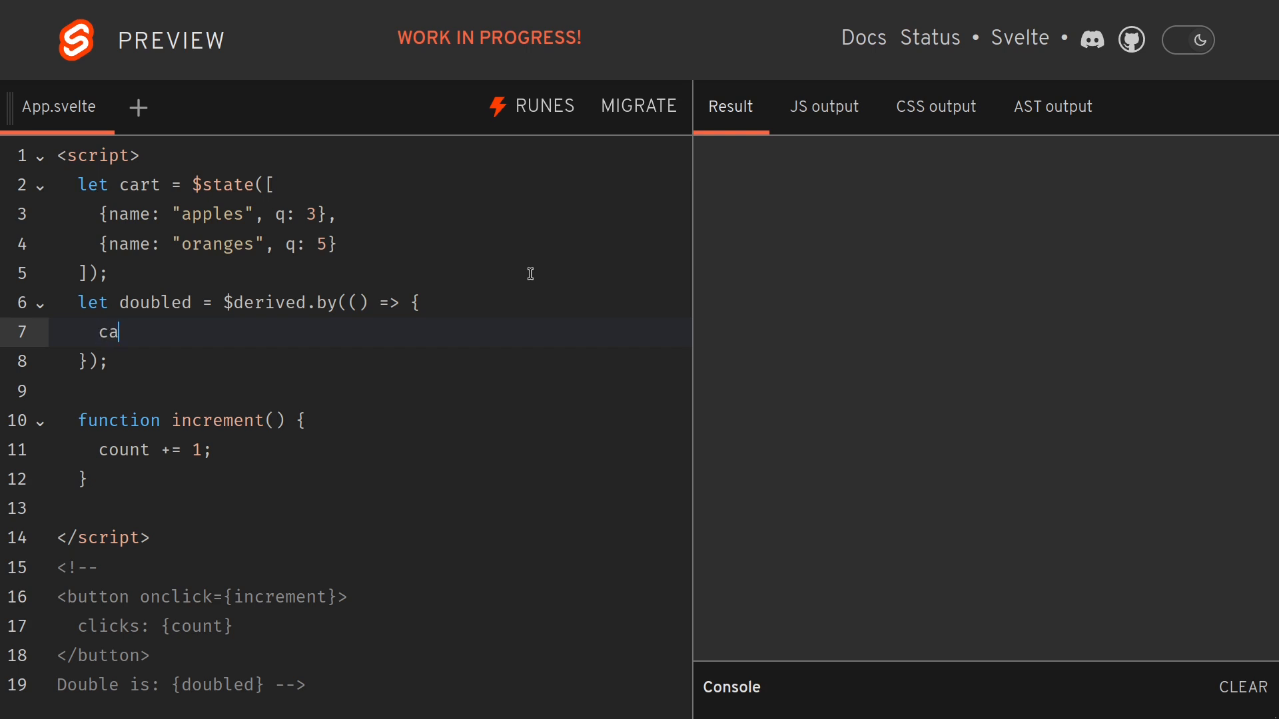
pyautogui.write('rt.r')
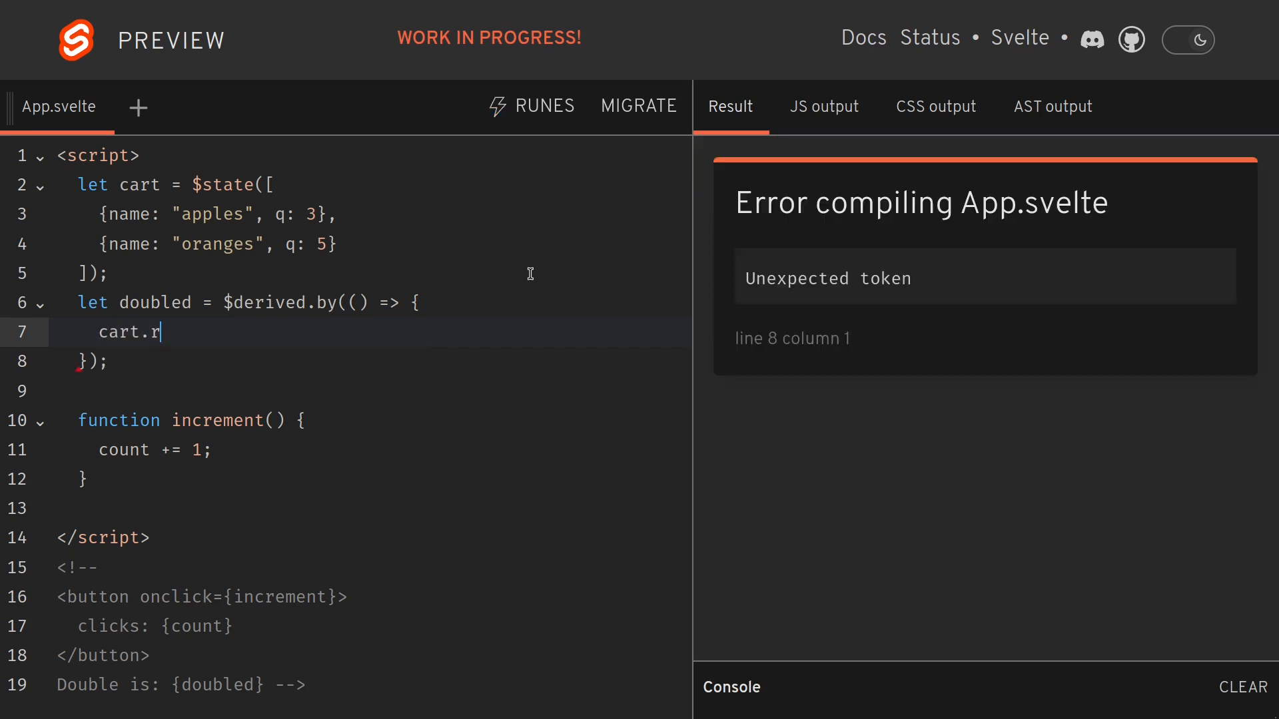
pyautogui.write('educe()')
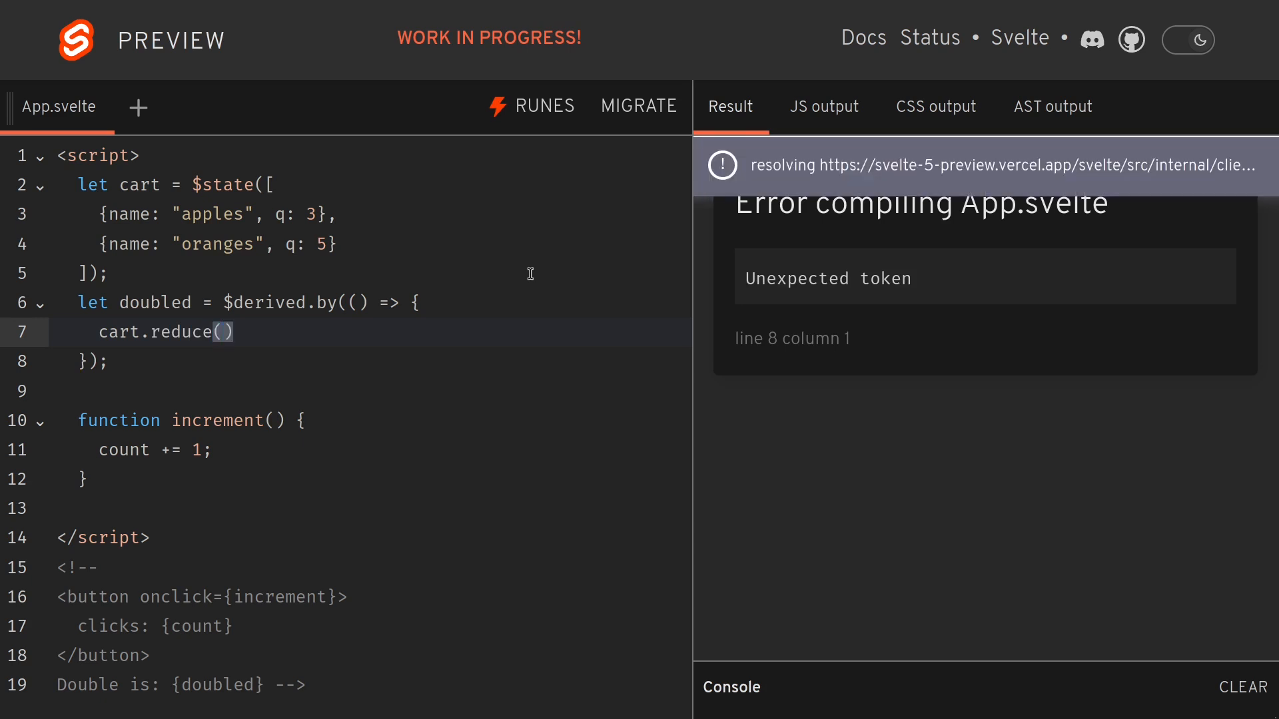
# Fill in the reducer (s, i) => s + i.q with initial value 0
pyautogui.click(229, 331)
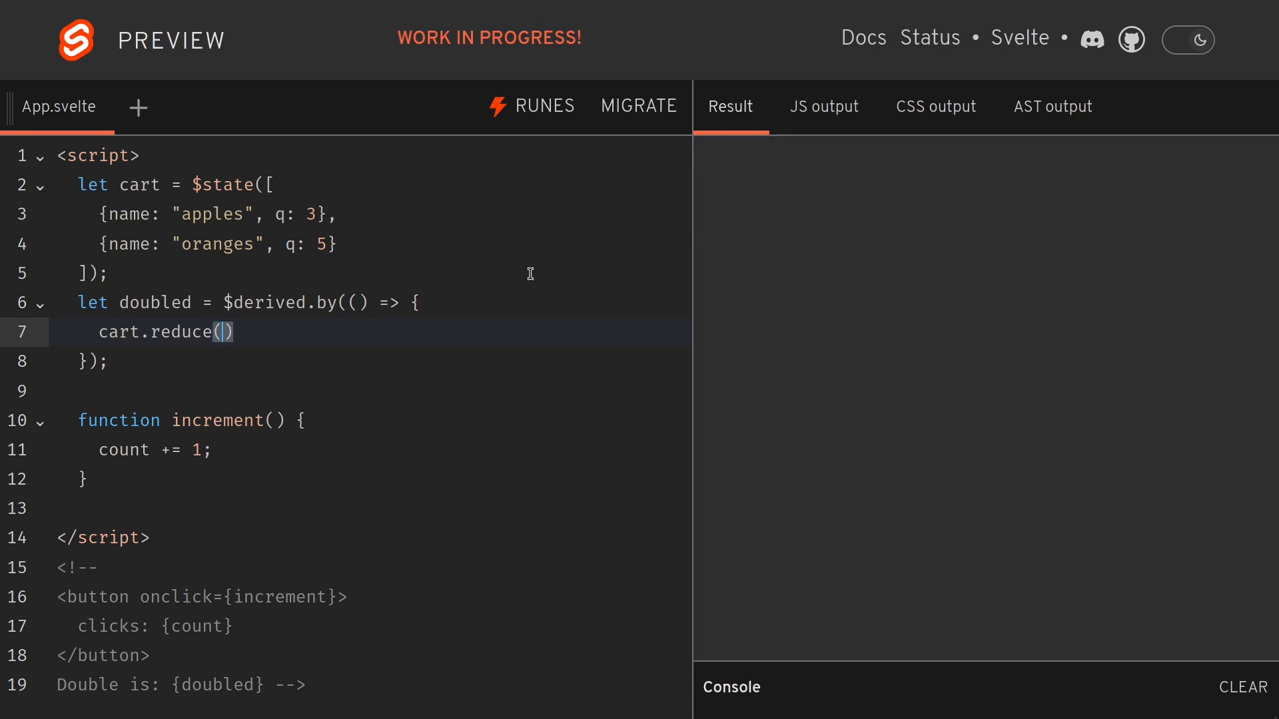
pyautogui.write('(')
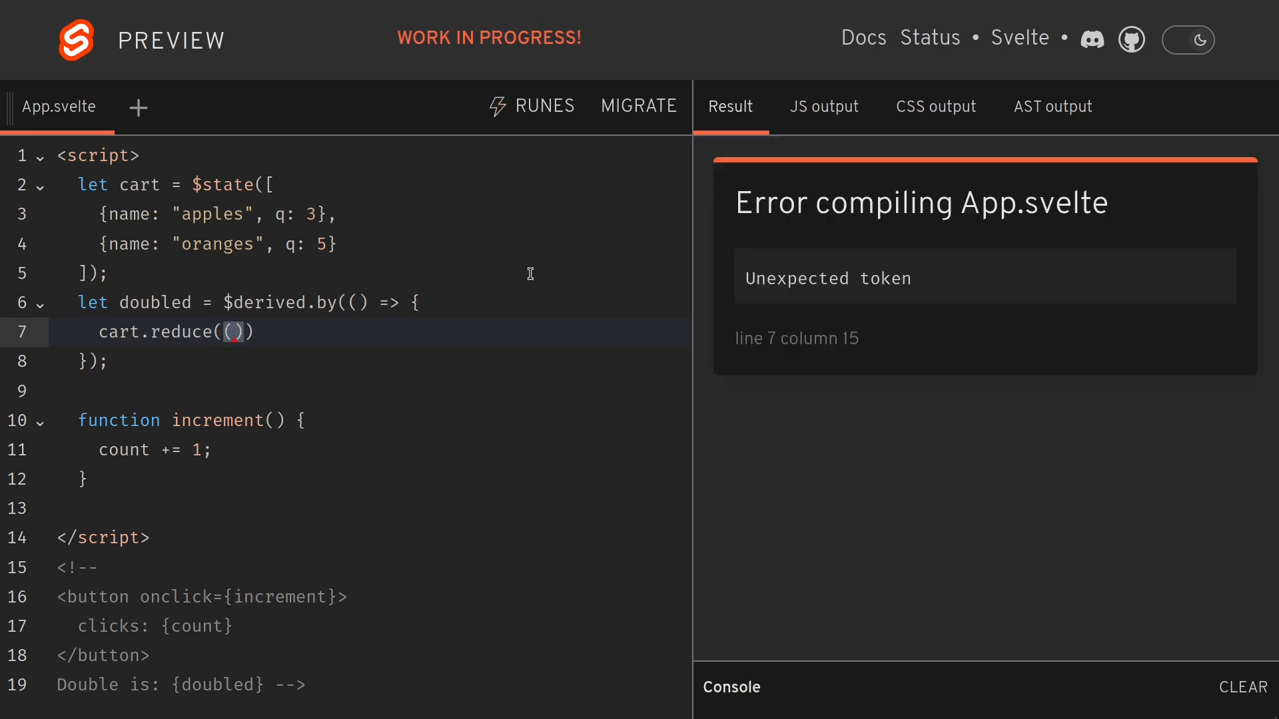
pyautogui.write('s')
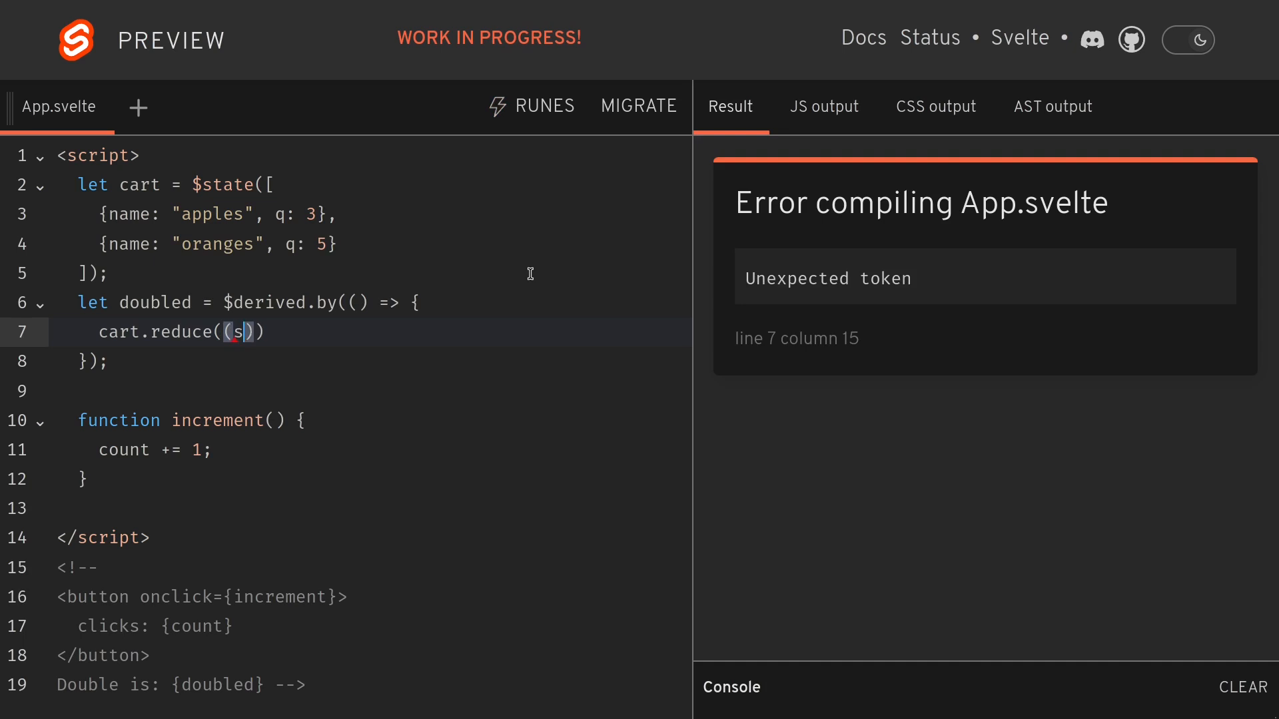
pyautogui.write(', i)')
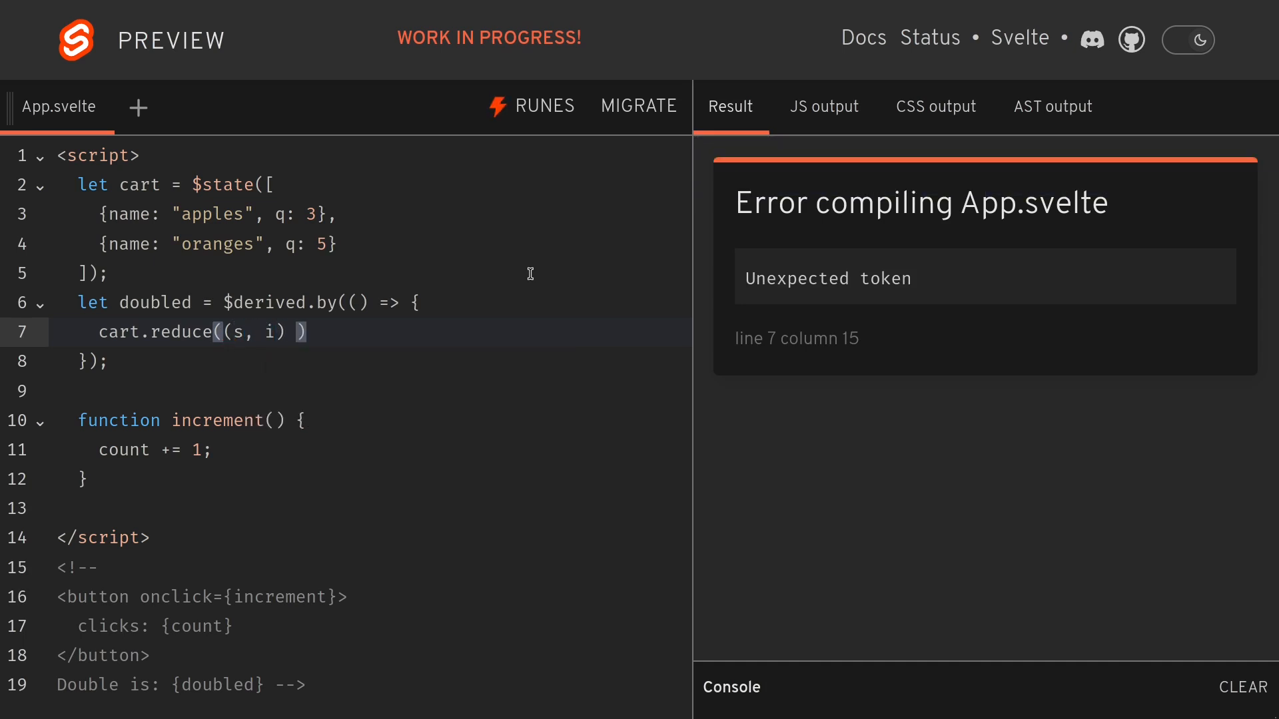
pyautogui.write('=>')
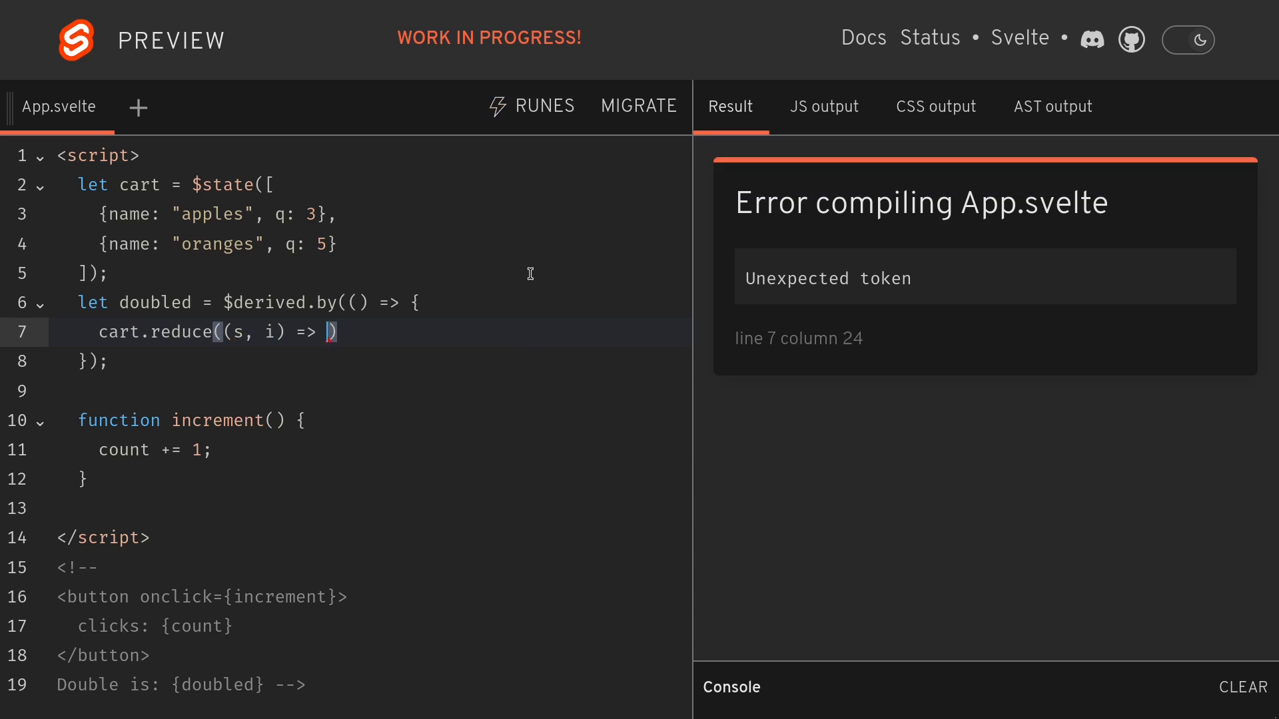
pyautogui.write('s +')
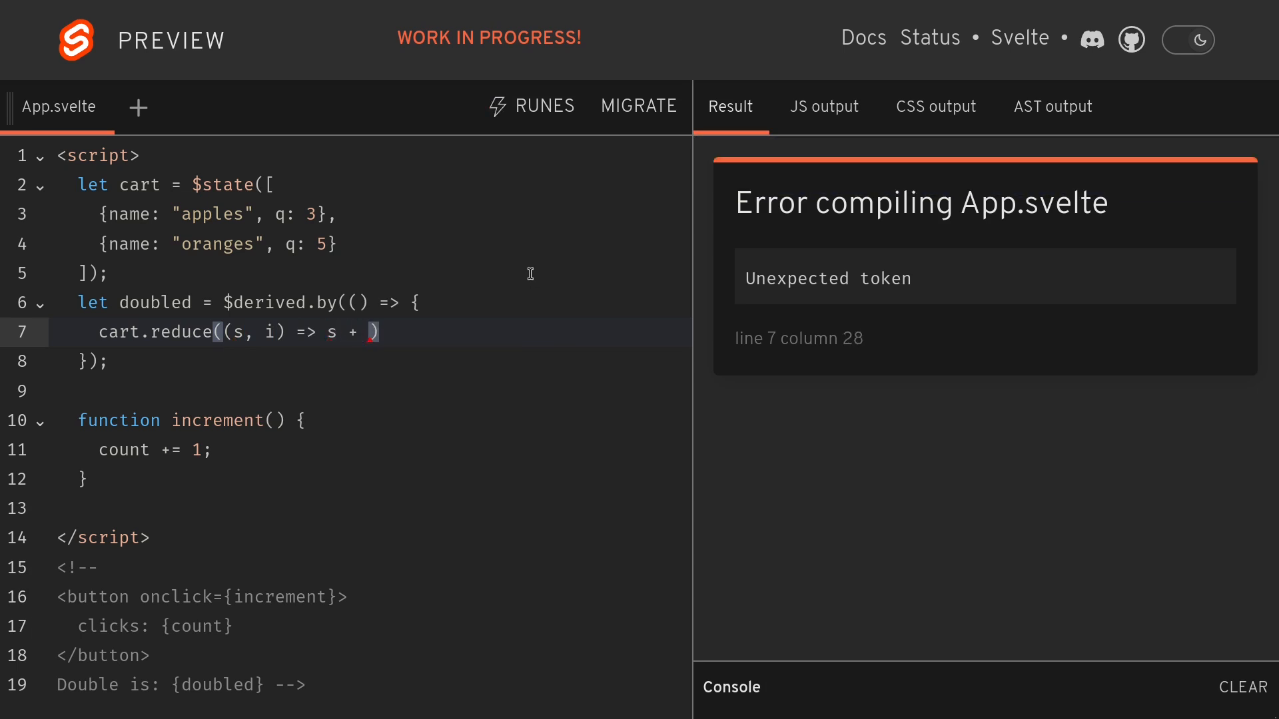
pyautogui.write('i.')
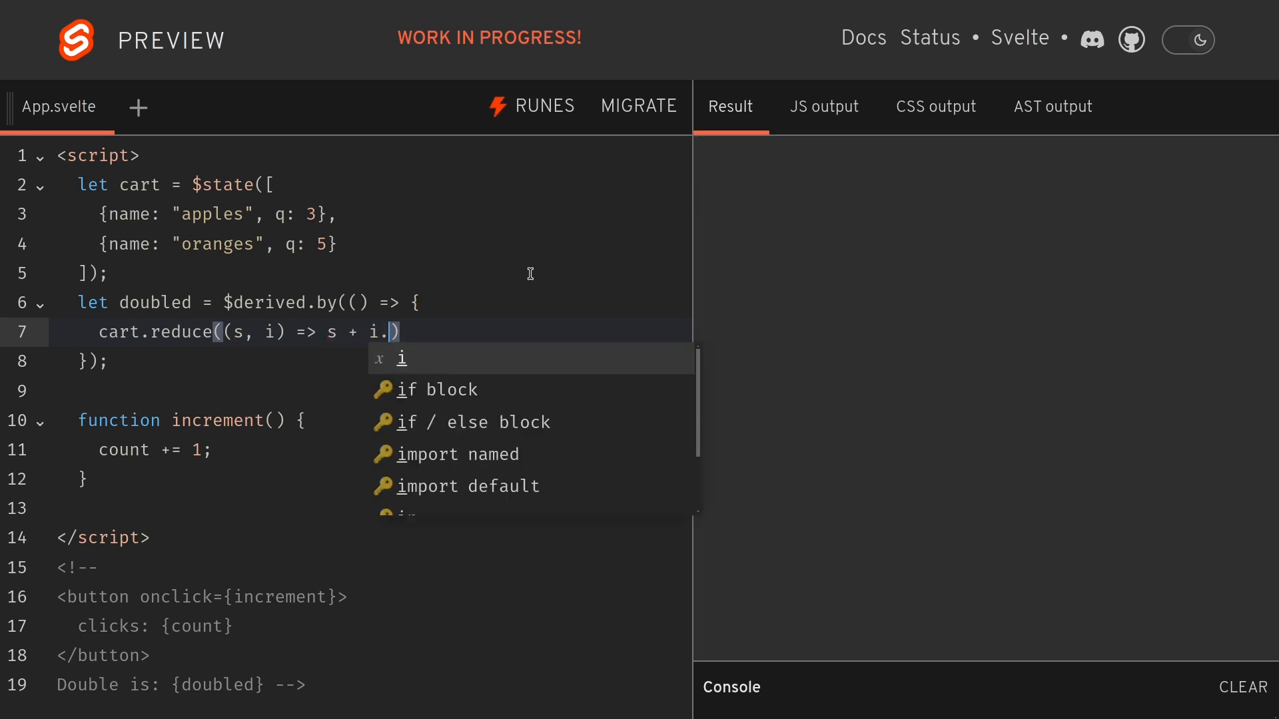
pyautogui.write('q,')
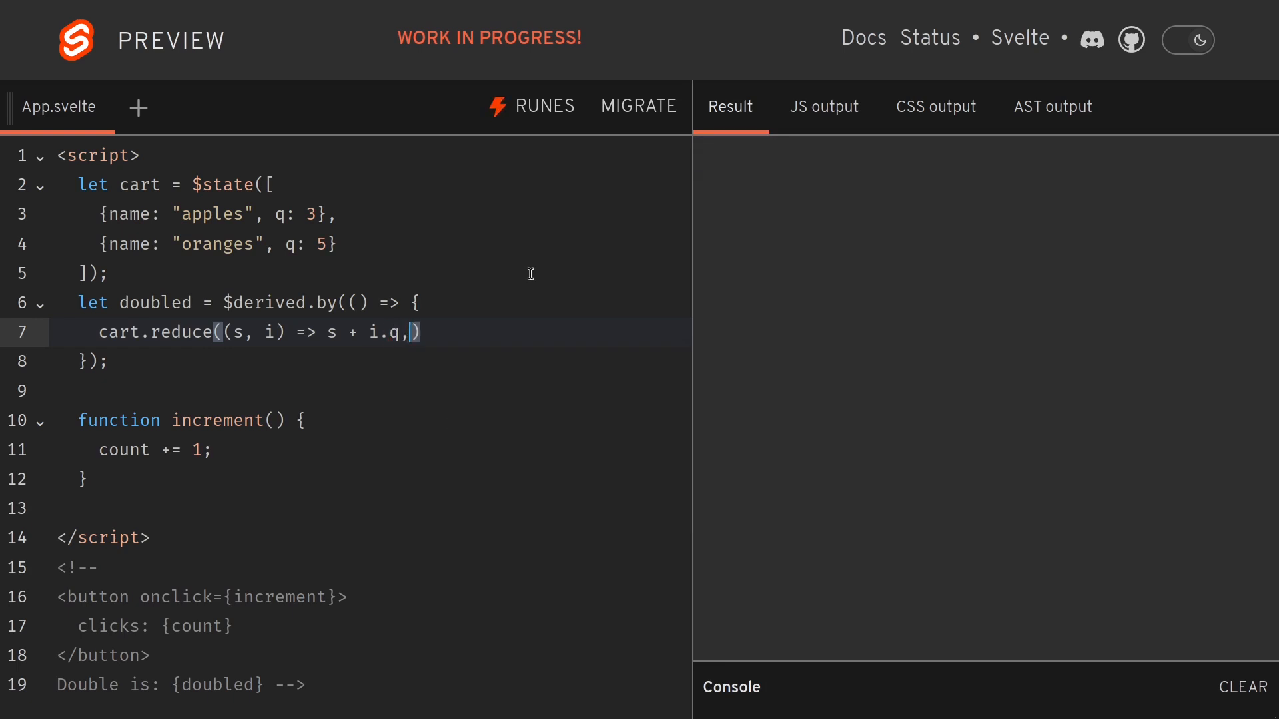
pyautogui.write('0')
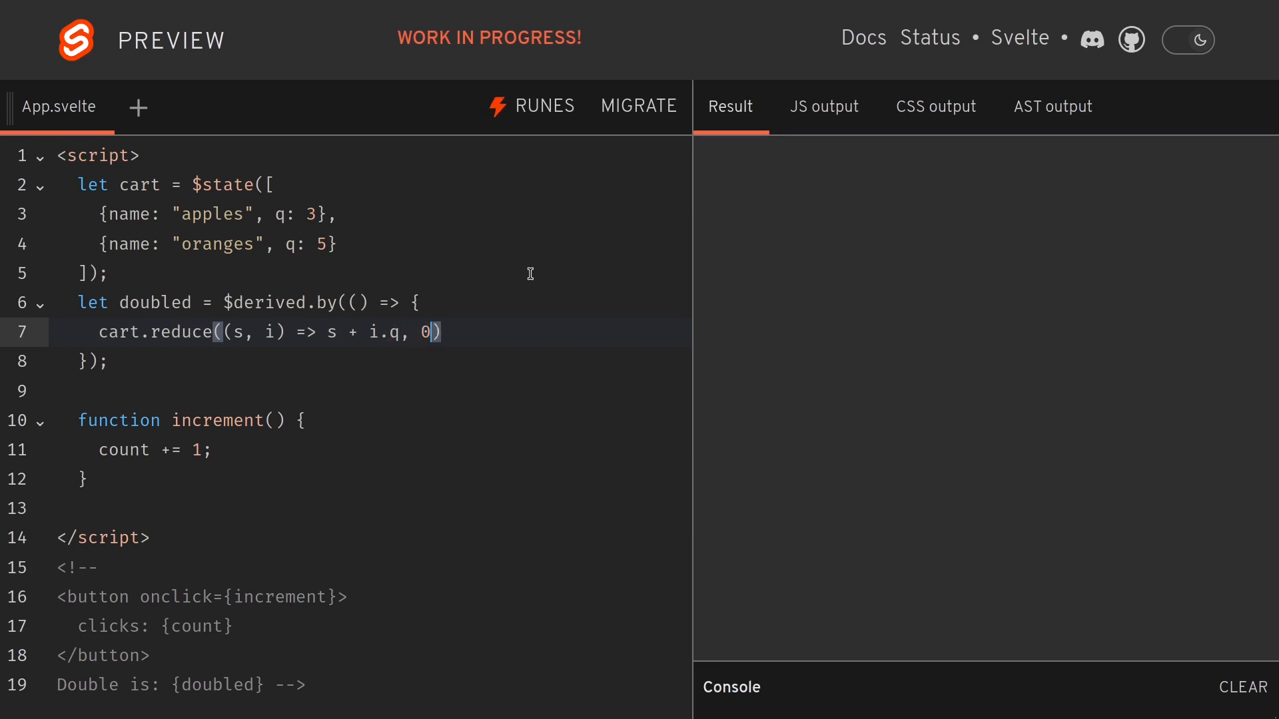
pyautogui.moveTo(497, 293)
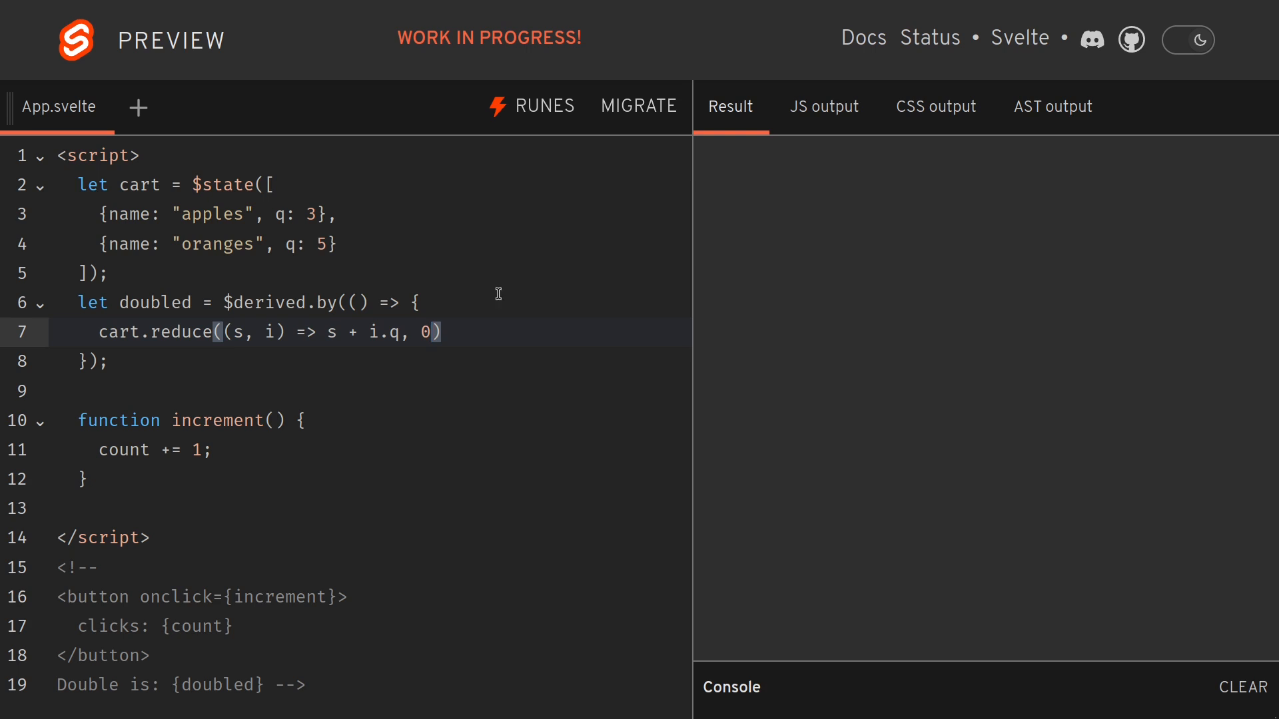
pyautogui.moveTo(161, 322)
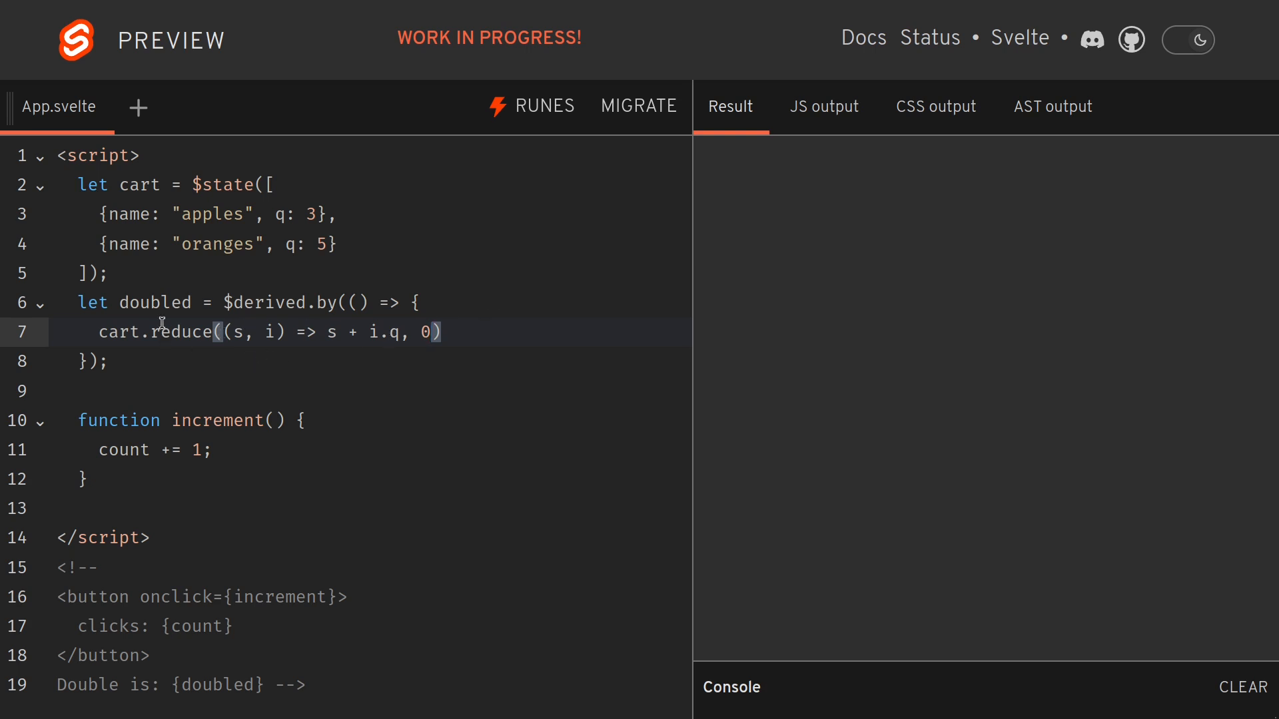
# Rename doubled to total_items and return the cart.reduce result from it
pyautogui.doubleClick(155, 303)
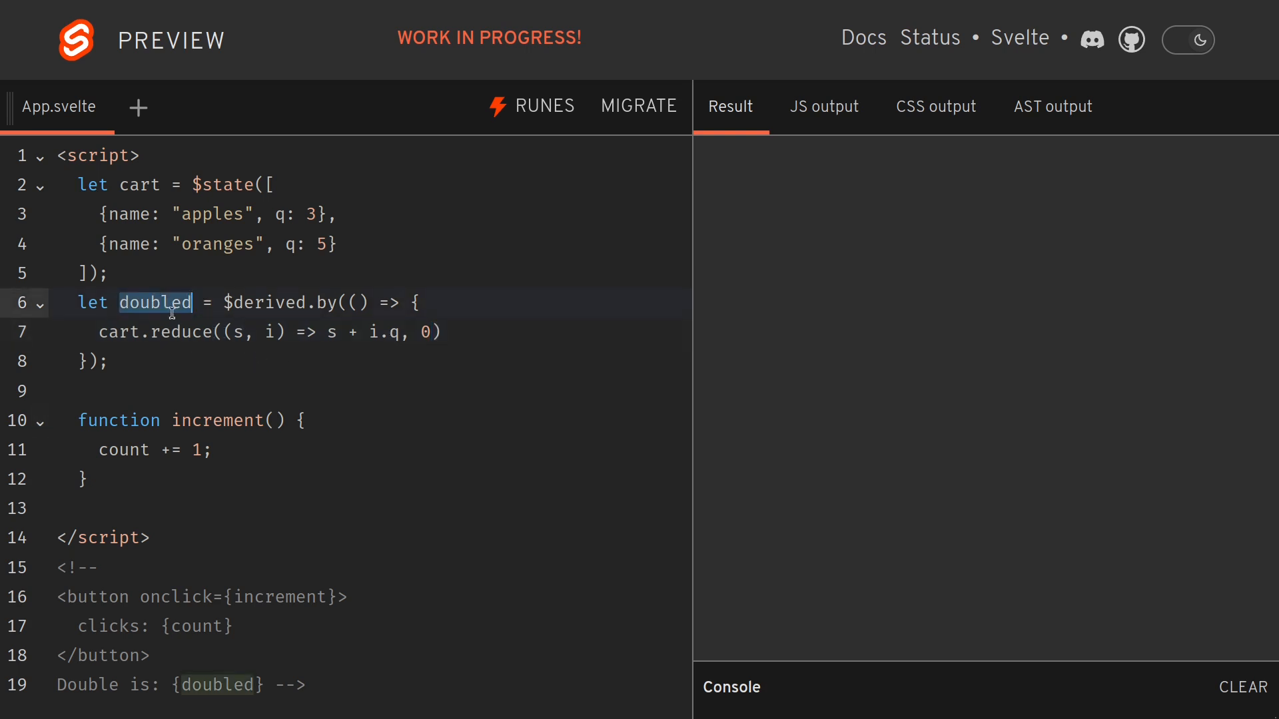
pyautogui.write('total_items')
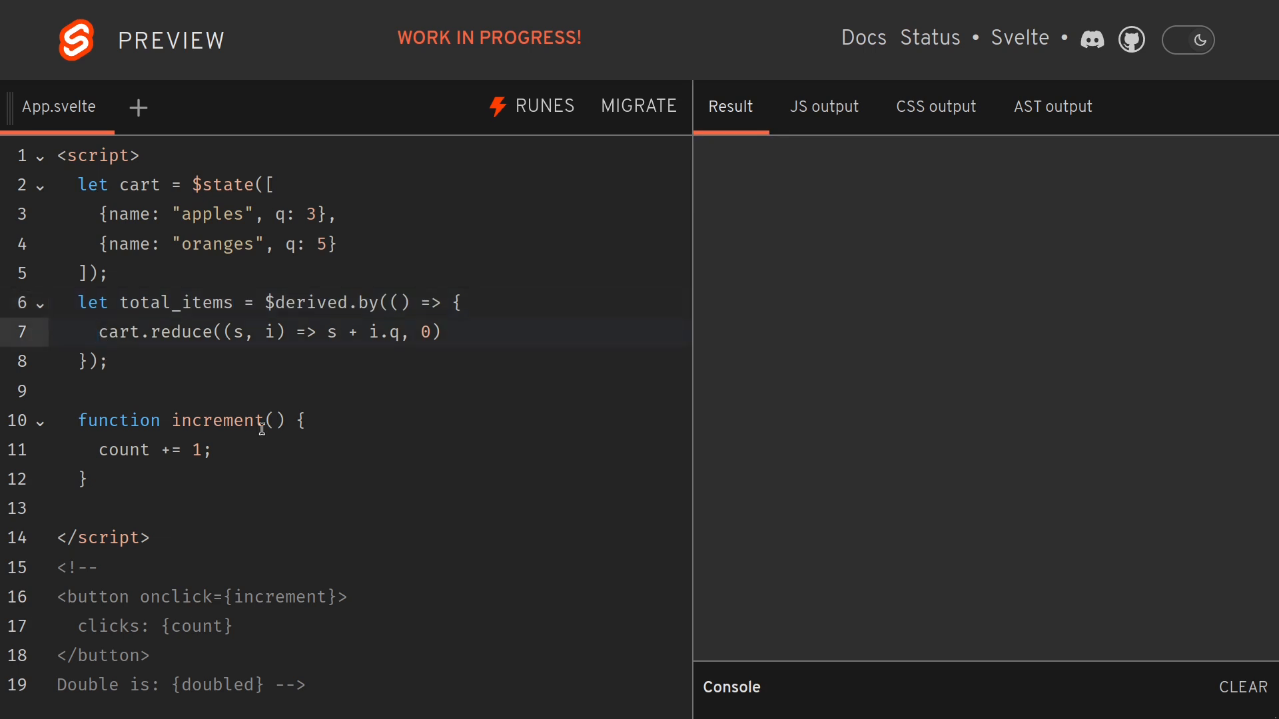
pyautogui.write('return')
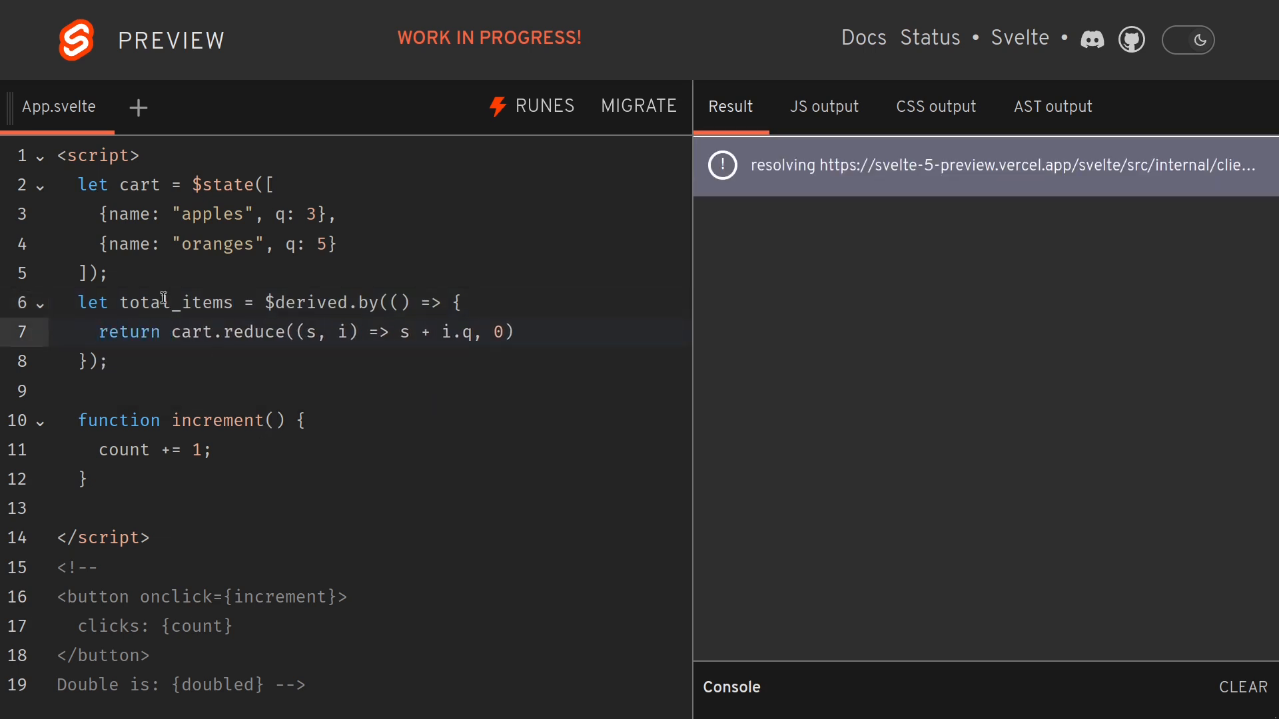
pyautogui.doubleClick(174, 302)
pyautogui.write('{')
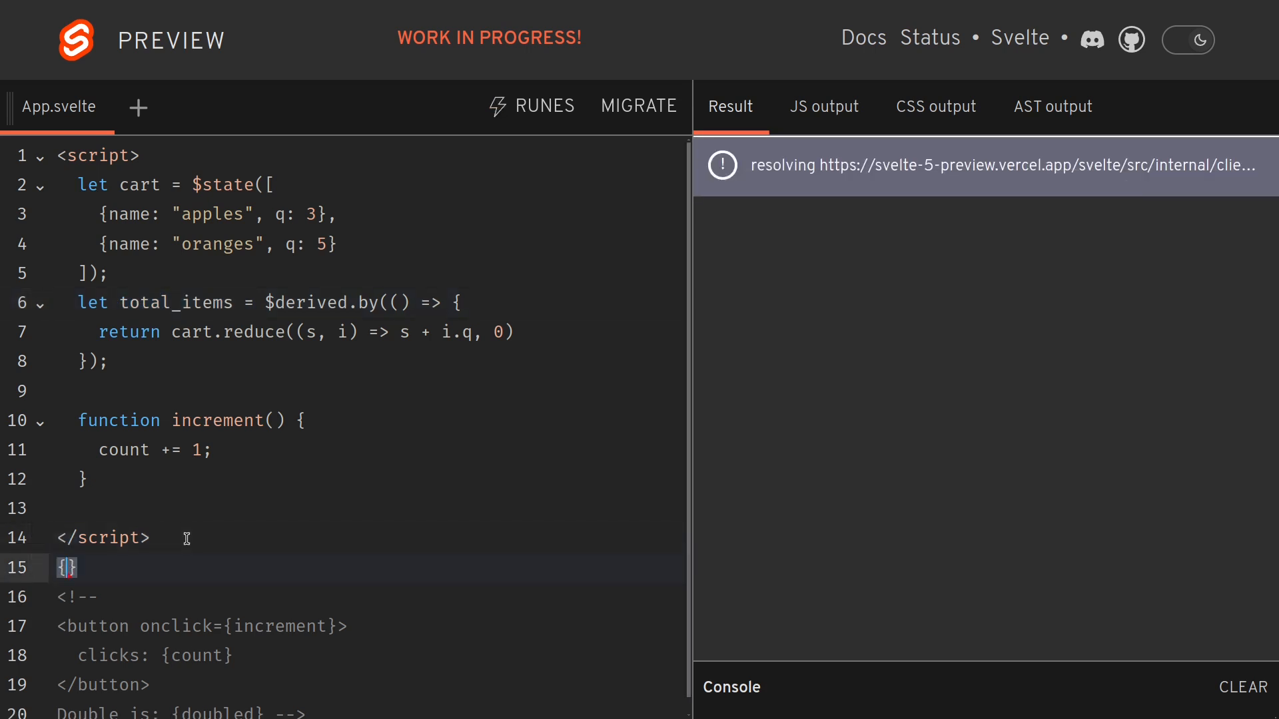
# Render {total_items} below the script and collapse the declaration to plain $derived(cart.reduce(...)) on one line
pyautogui.write('total_items')
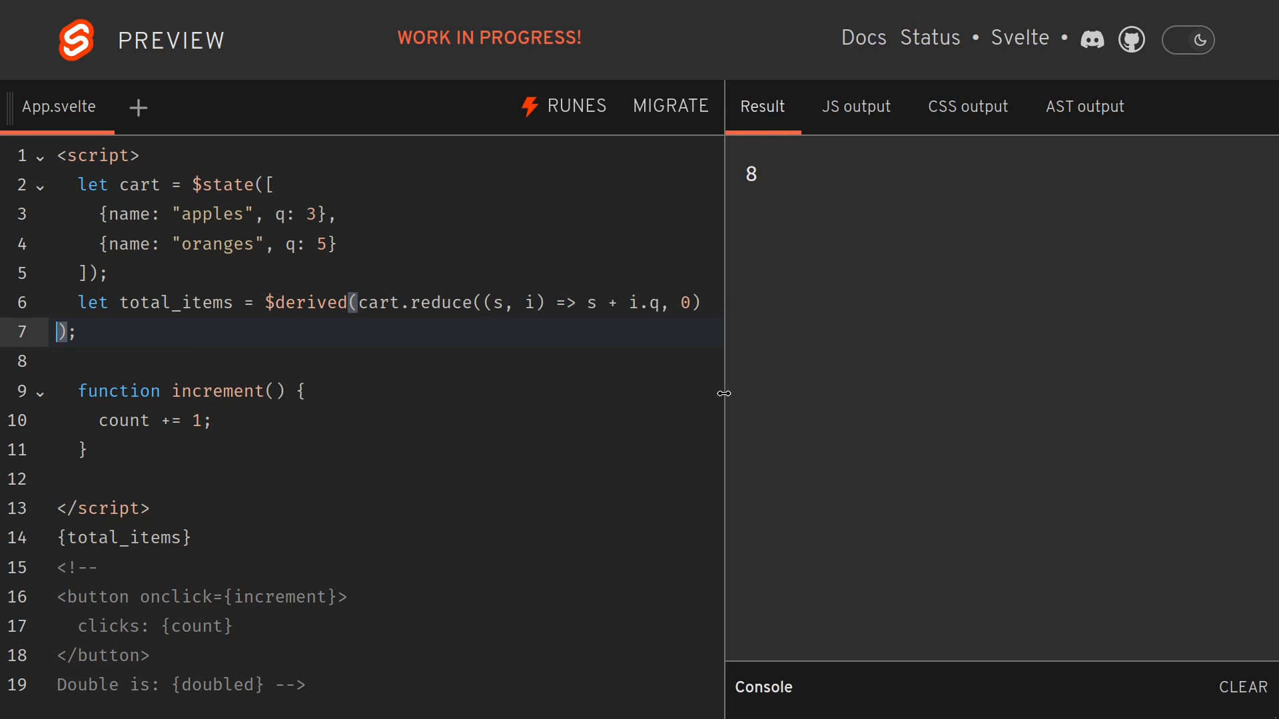
pyautogui.press('Backspace')
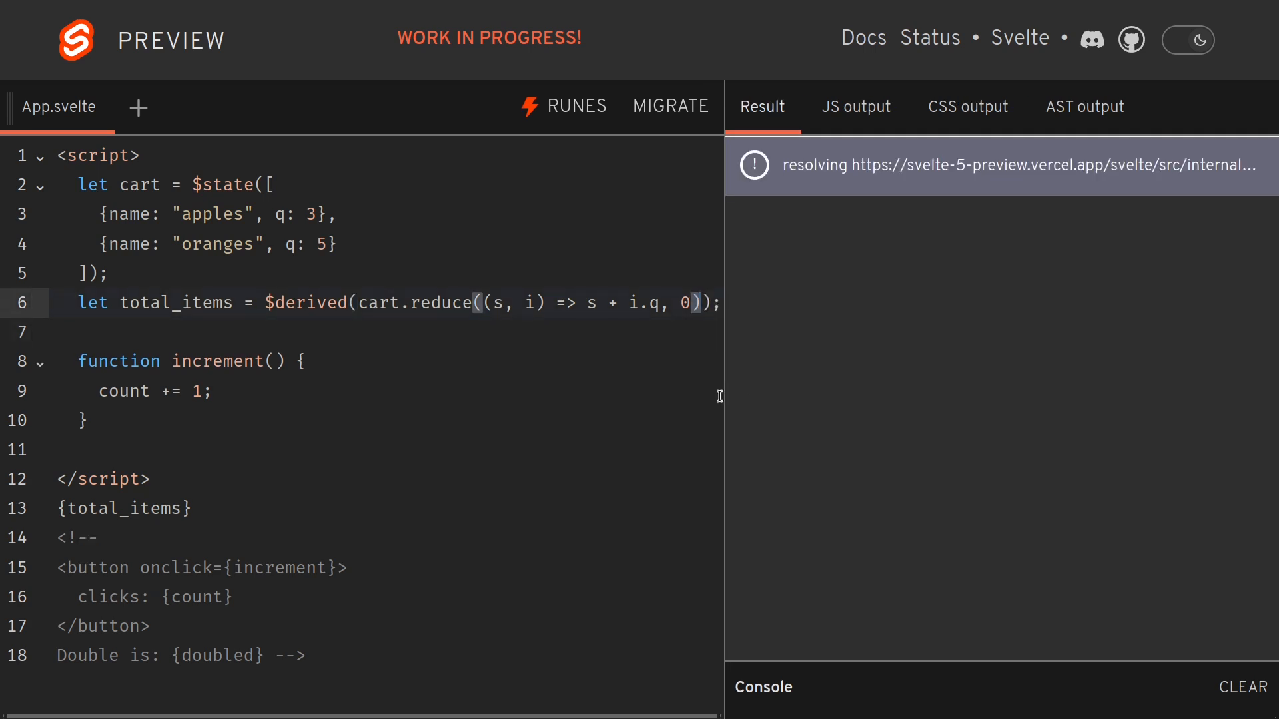